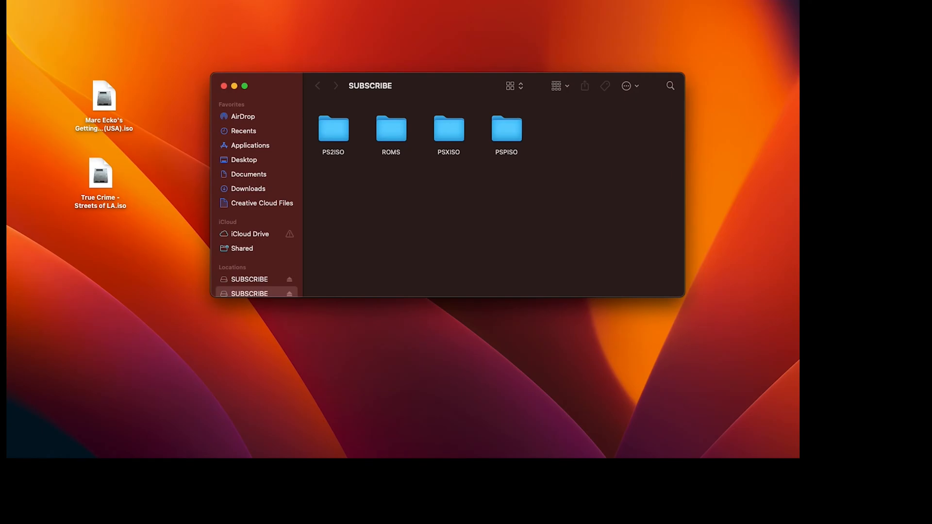
mouse_move(354, 211)
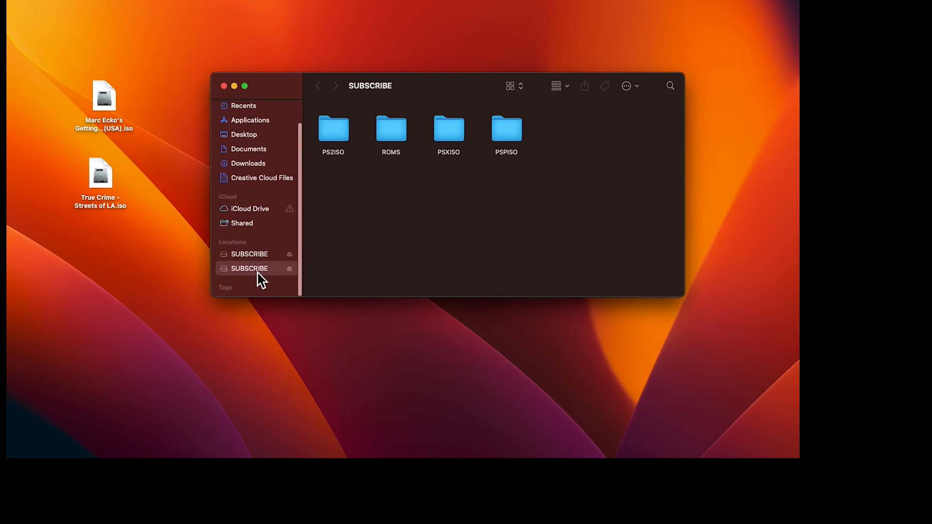
mouse_move(432, 153)
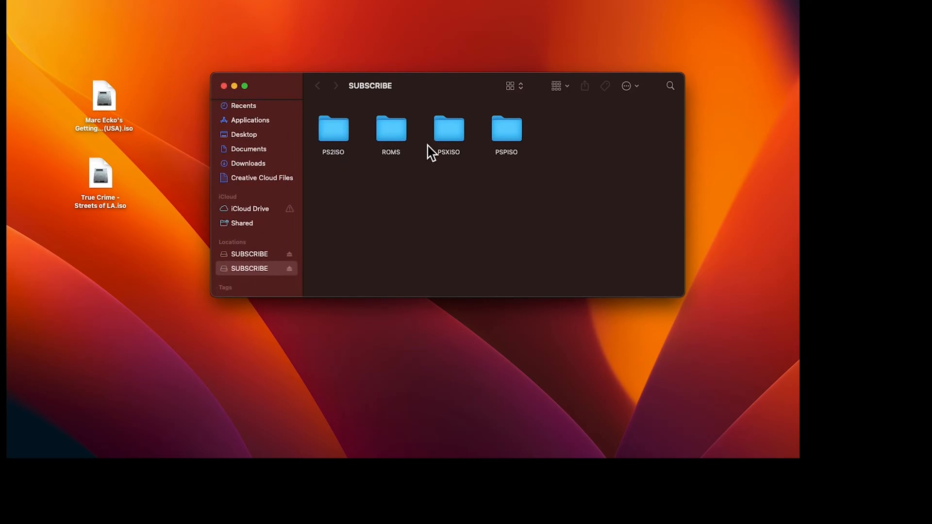
- Open PS2ISO on the SUBSCRIBE drive and drop True Crime - Streets of LA.iso into it
left_click(333, 130)
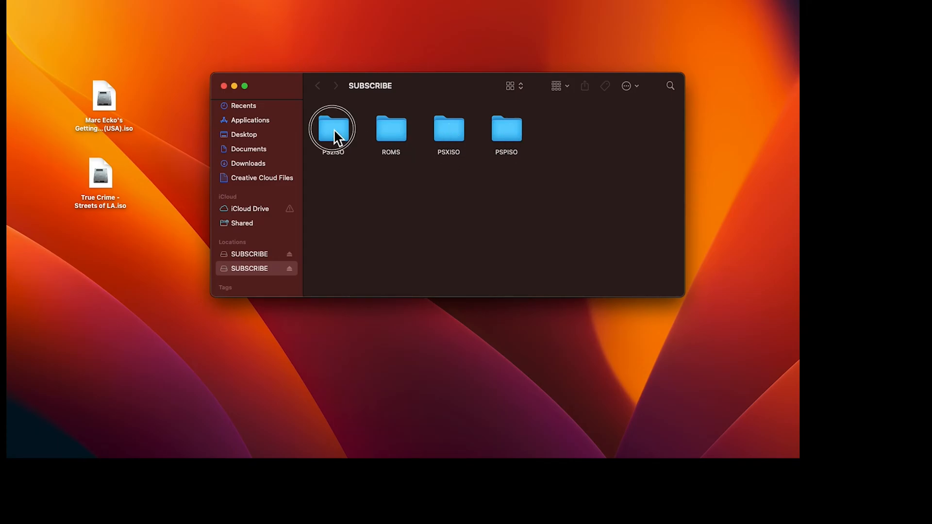
double_click(332, 128)
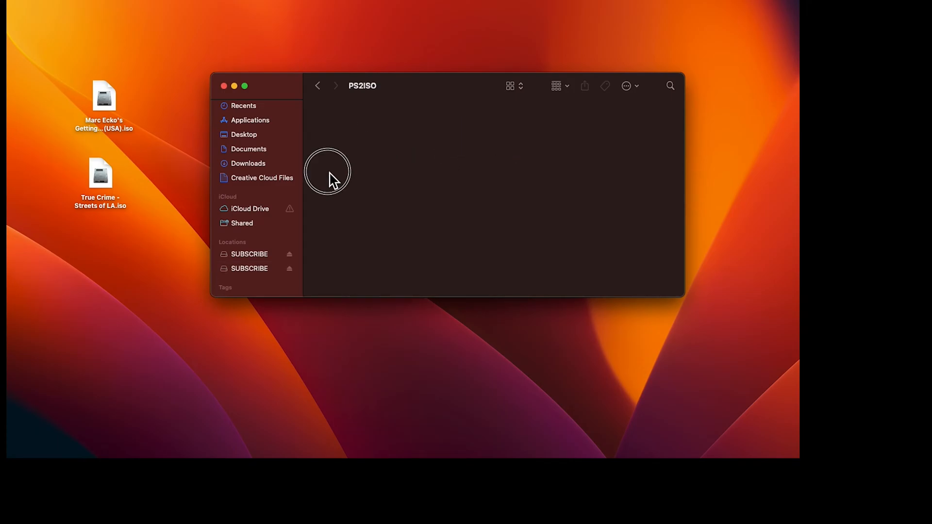
mouse_move(100, 176)
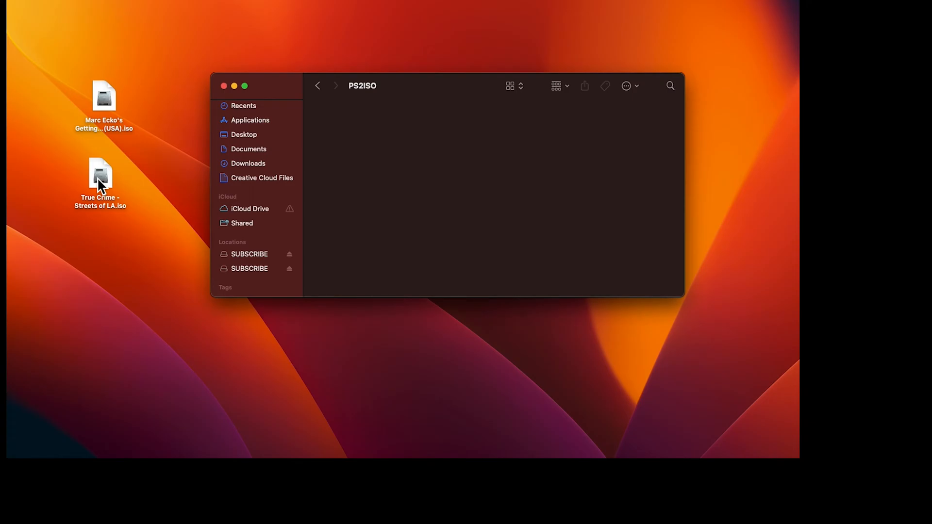
left_click(100, 174)
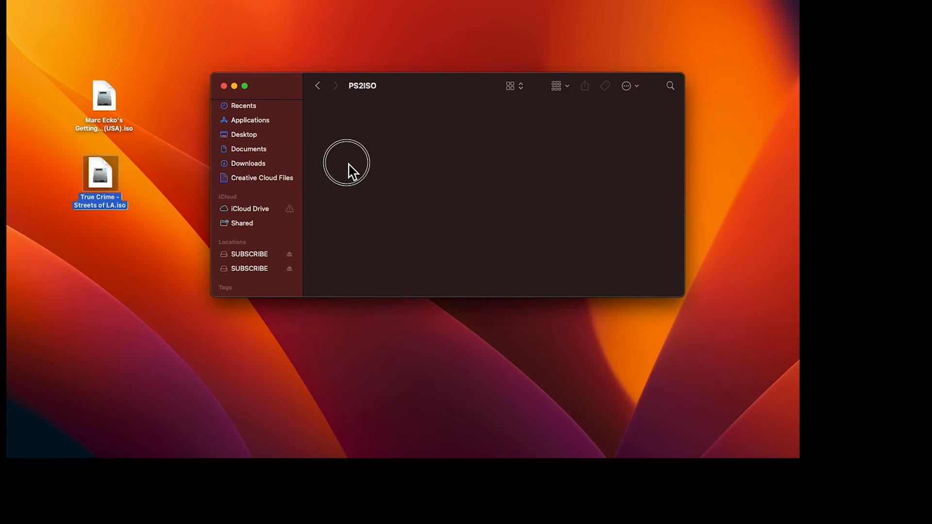
left_click_drag(100, 172, 350, 143)
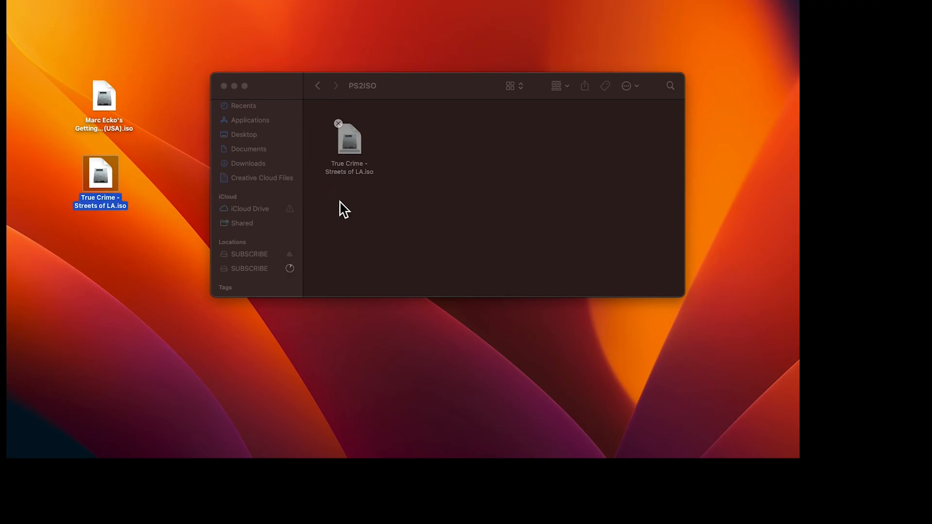
left_click(249, 269)
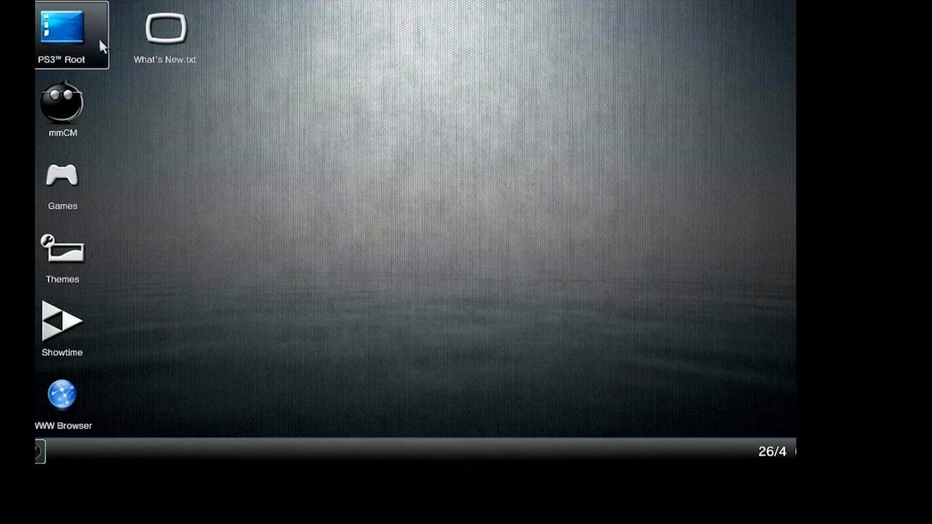
- Browse PS3 Root > dev_usb000 > PSPISO and copy Crazy Taxi - Fare Wars.iso
double_click(62, 32)
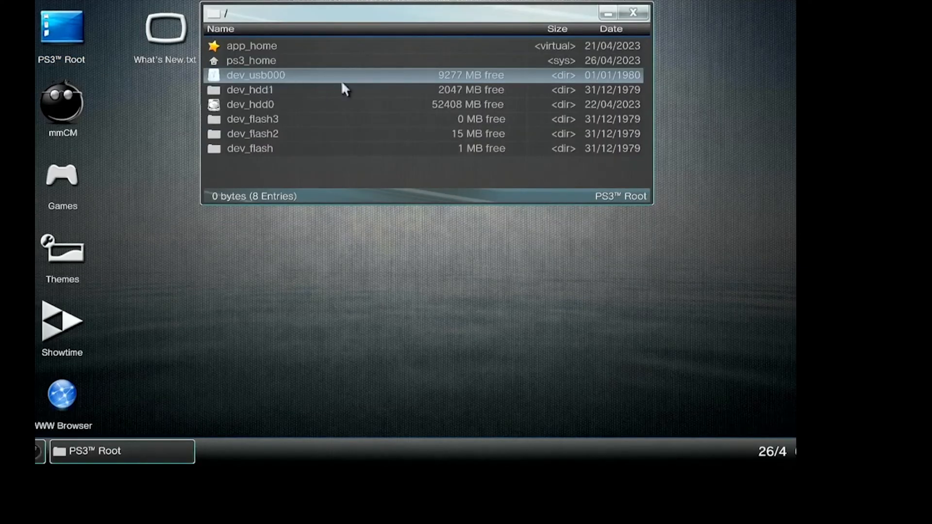
double_click(256, 75)
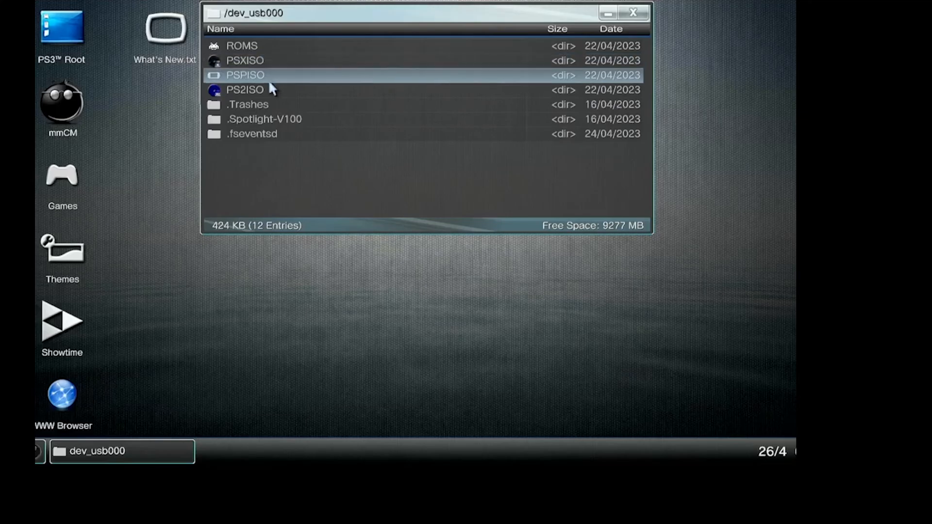
double_click(244, 75)
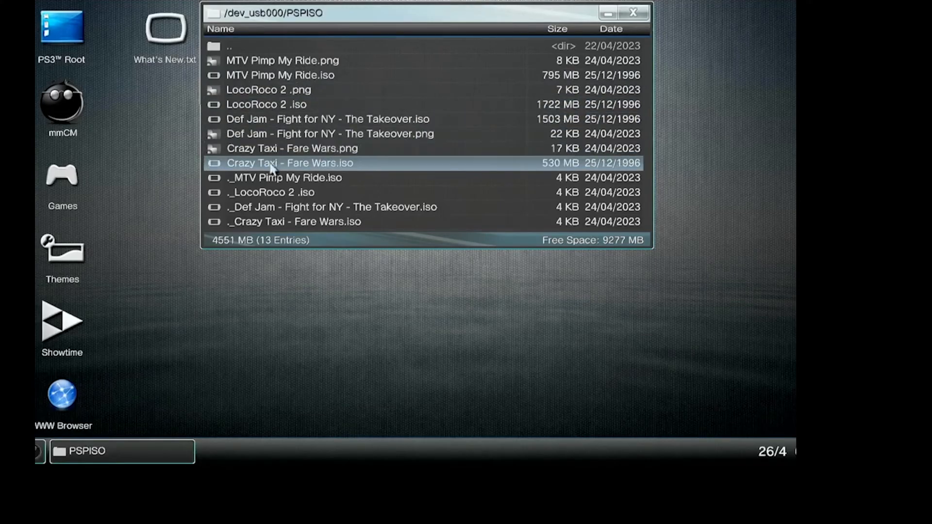
right_click(290, 163)
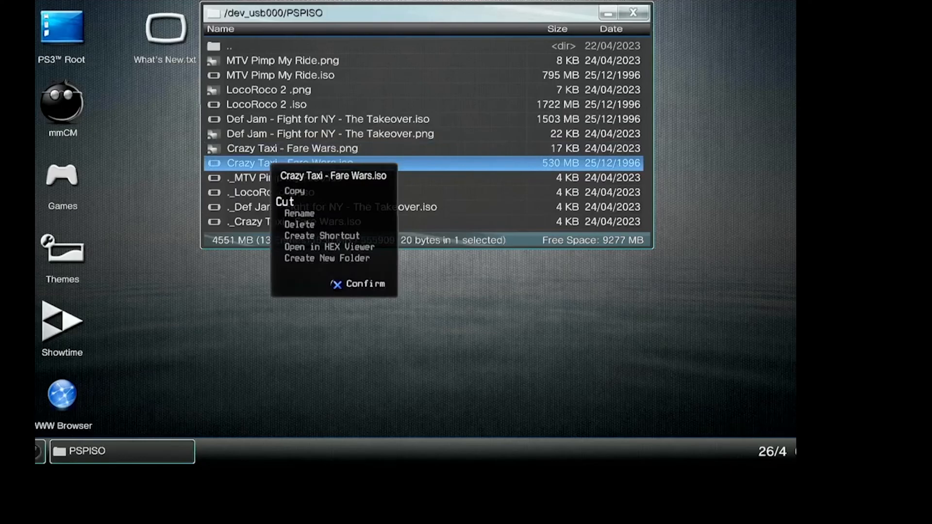
left_click(285, 202)
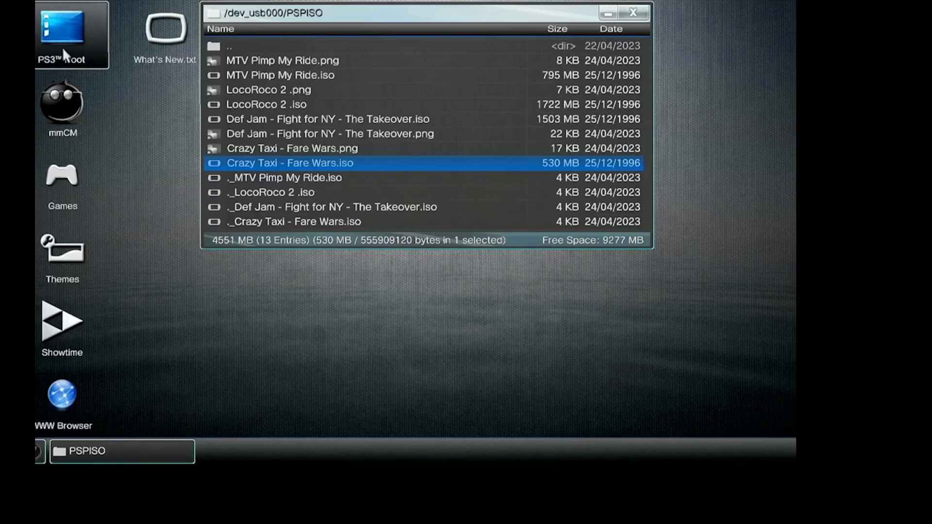
- Open a second PS3 Root browser and navigate to dev_hdd0/PSPISO
double_click(62, 34)
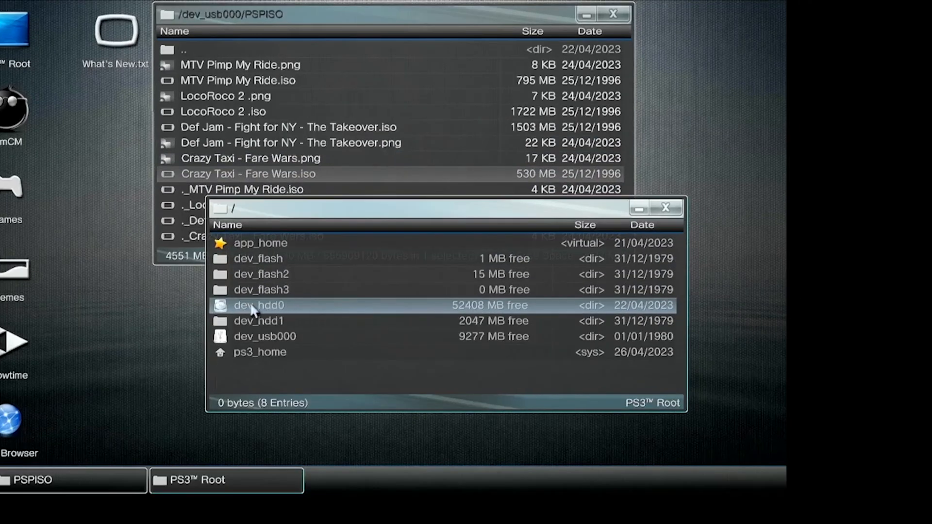
double_click(260, 305)
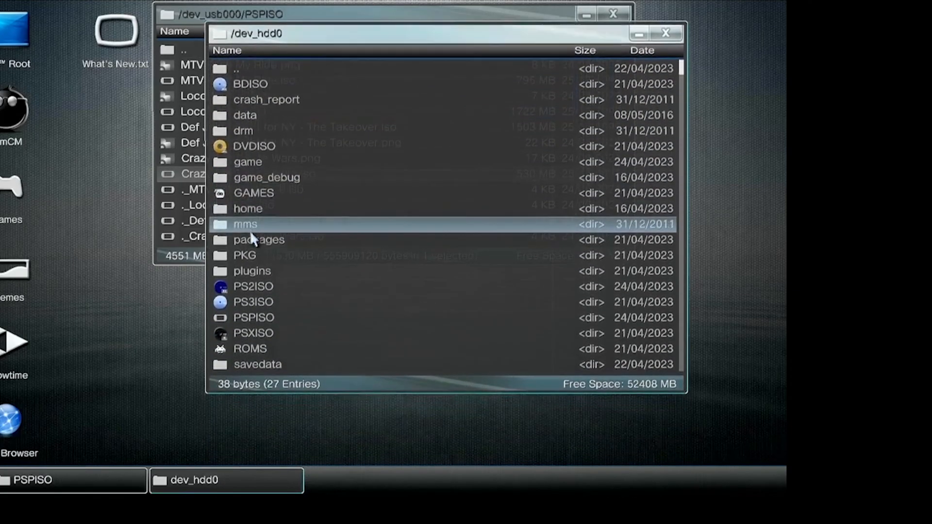
left_click(254, 317)
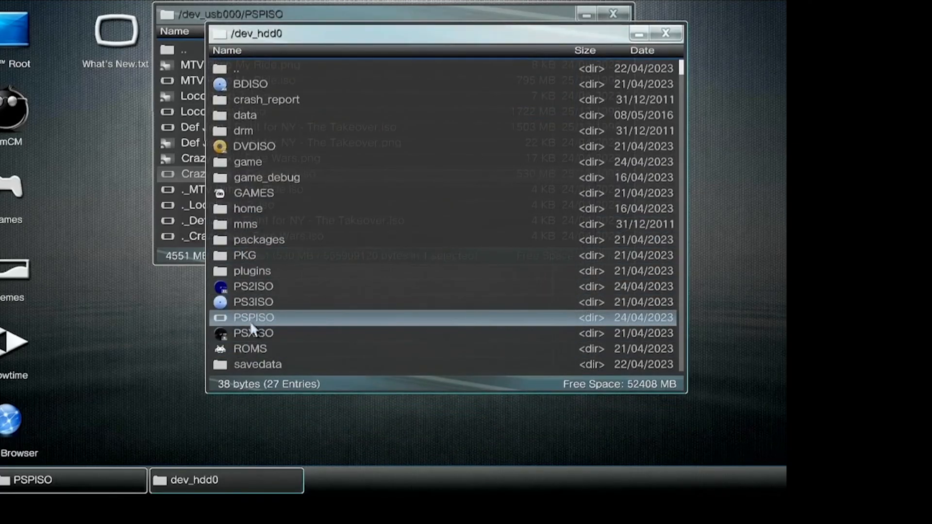
double_click(254, 317)
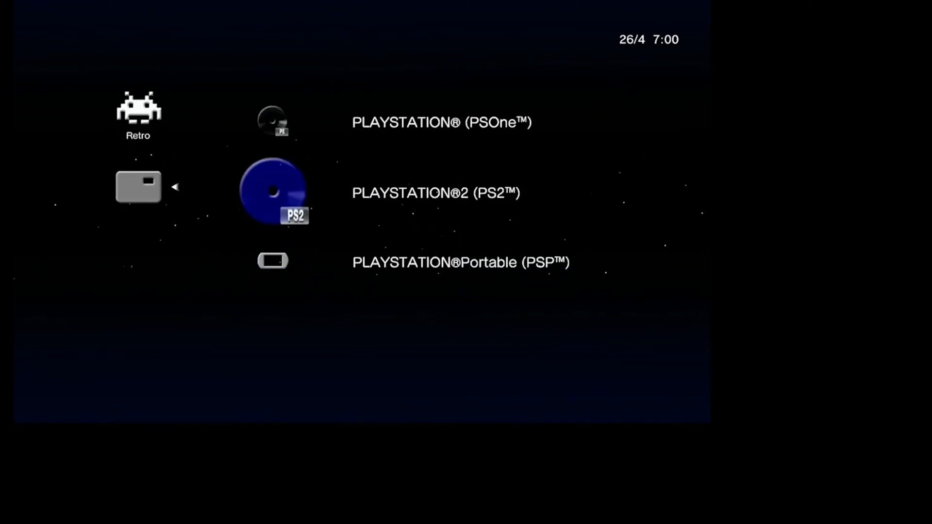
- Select PLAYSTATION 2 in the Retro column to list PS2 ISOs on USB and HDD
left_click(273, 193)
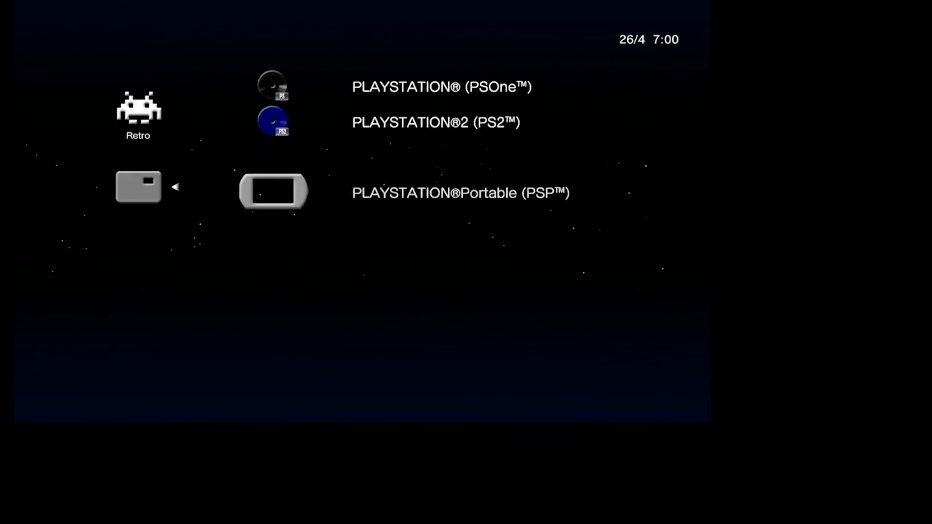
left_click(273, 191)
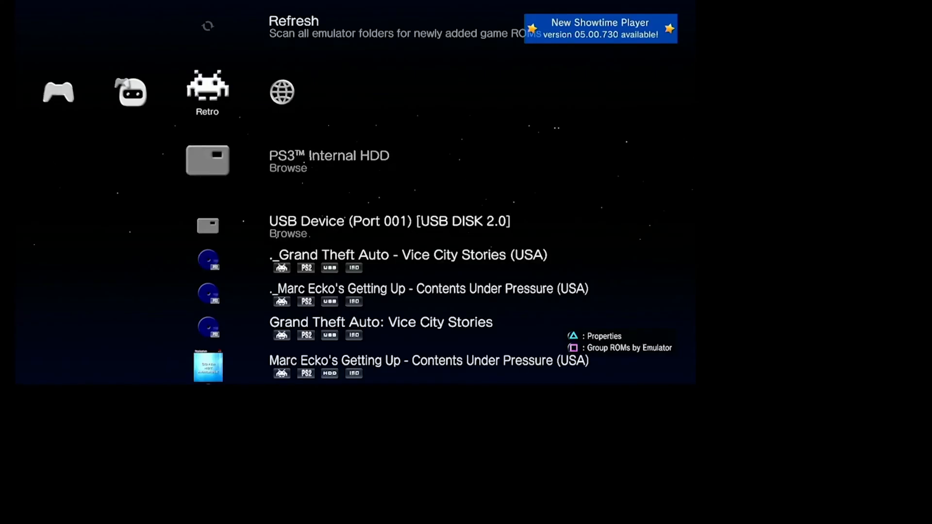
scroll("down", 3)
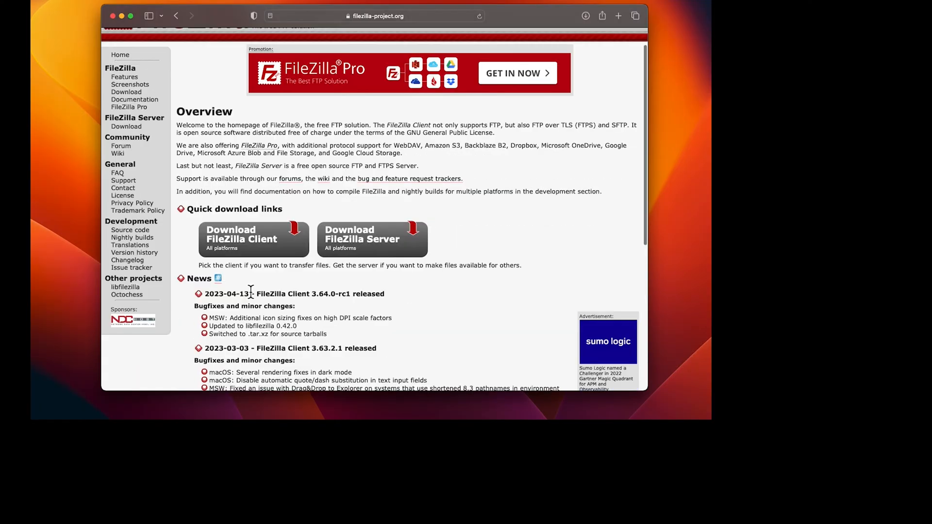
mouse_move(252, 239)
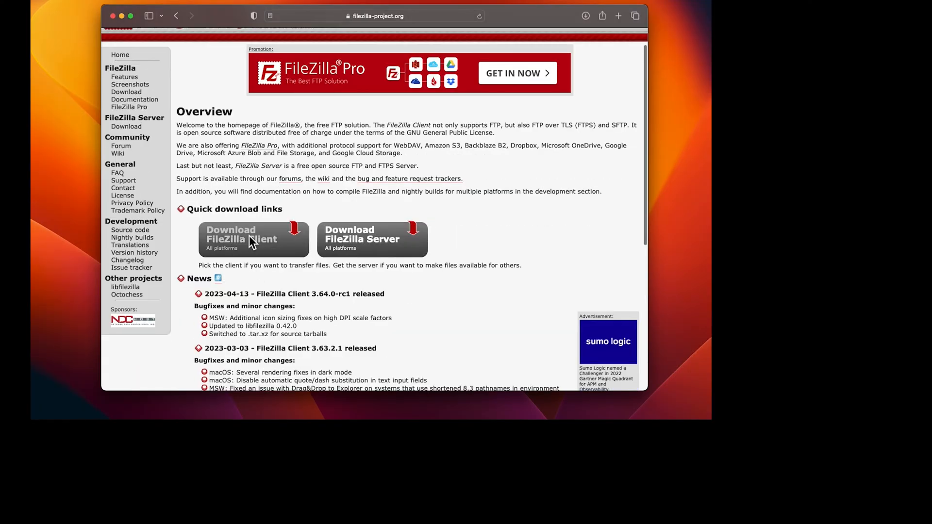
- Go to the FileZilla Client download page and start the macOS download
left_click(252, 238)
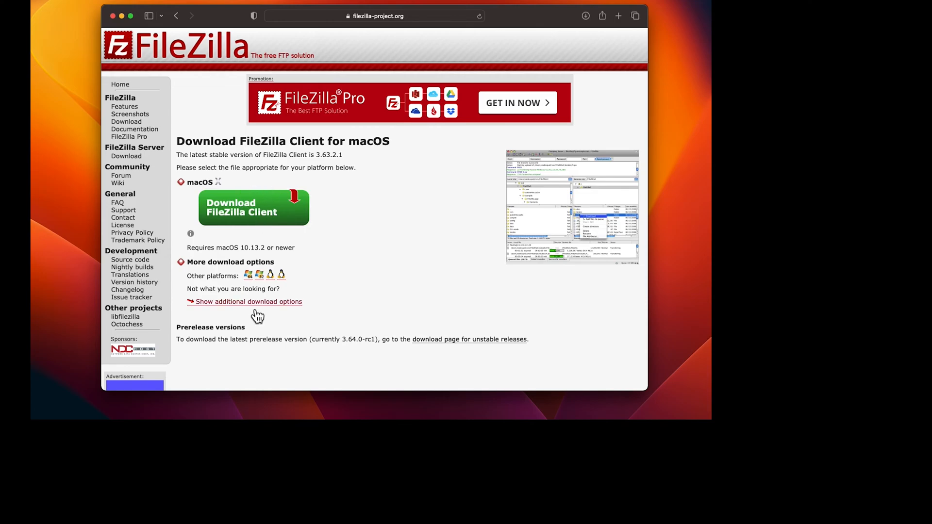
mouse_move(287, 290)
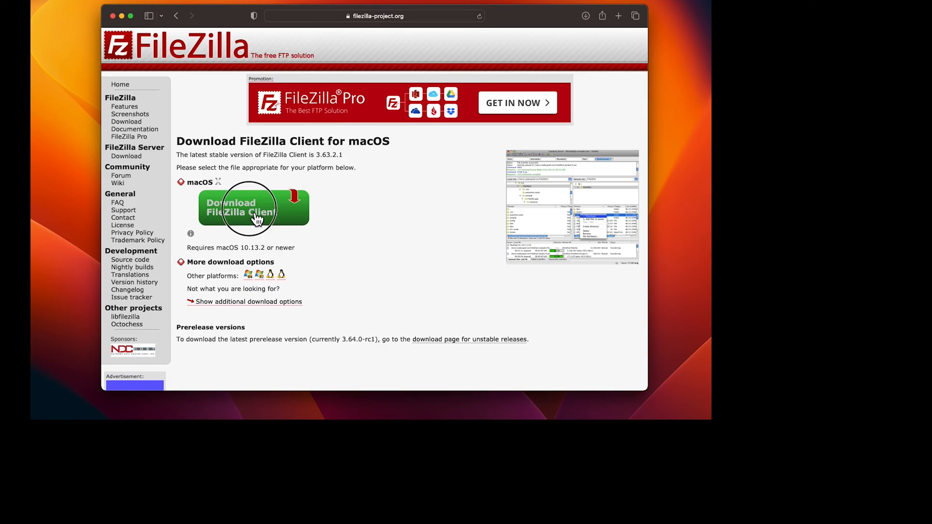
mouse_move(379, 280)
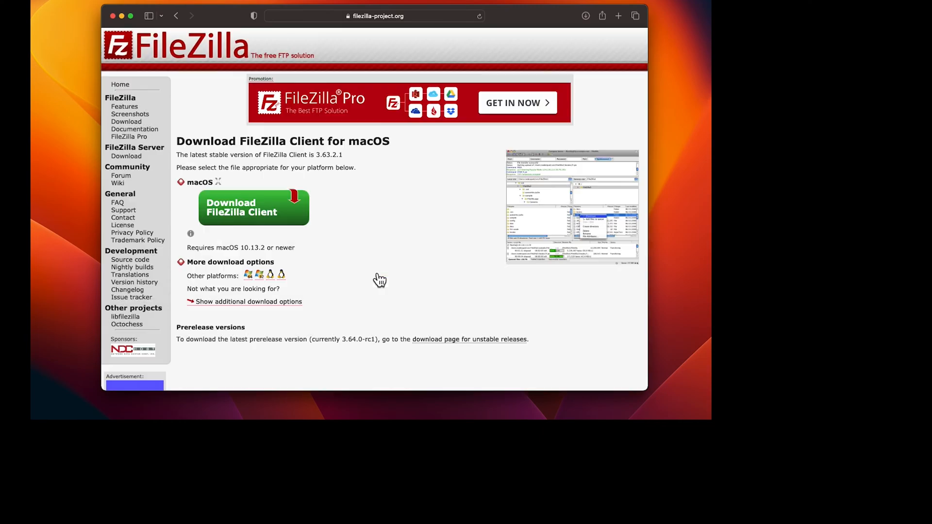
left_click(254, 208)
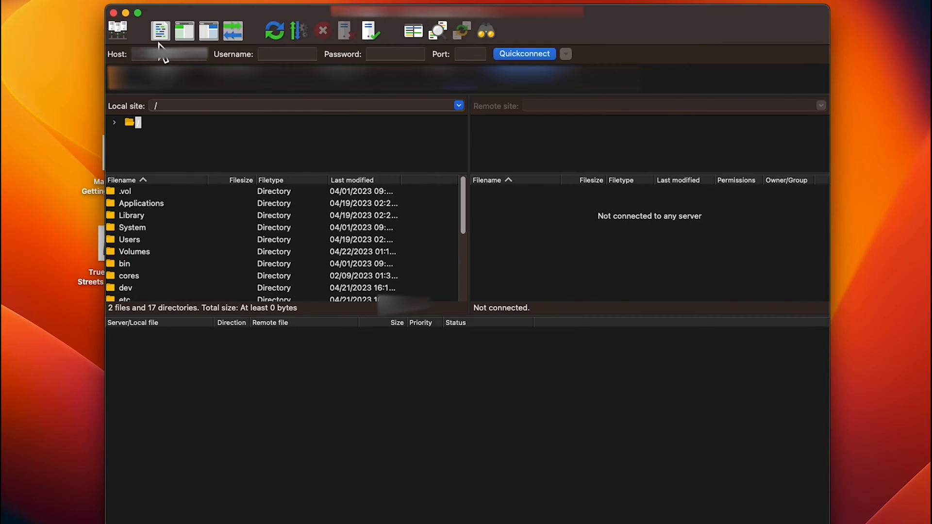
- Quickconnect to the PS3's address, accepting the insecure plain FTP warning
left_click(169, 54)
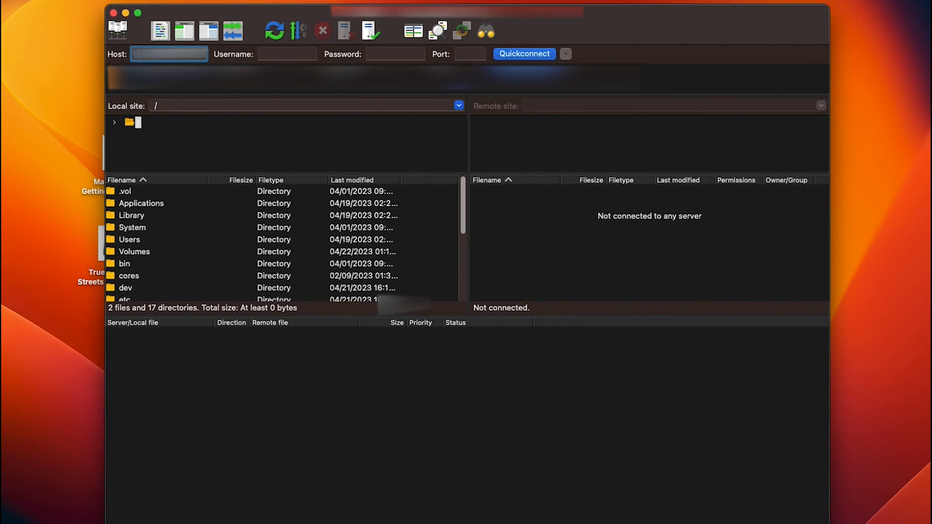
left_click(524, 54)
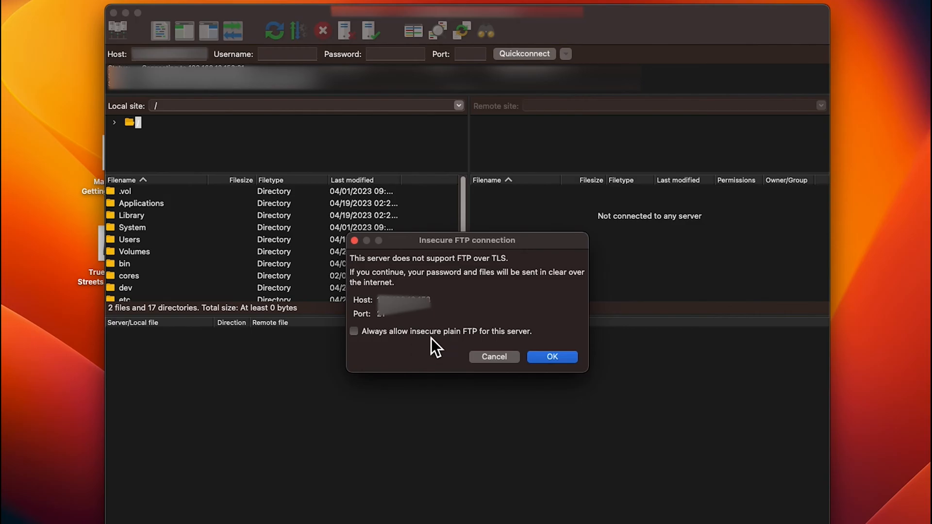
left_click(552, 357)
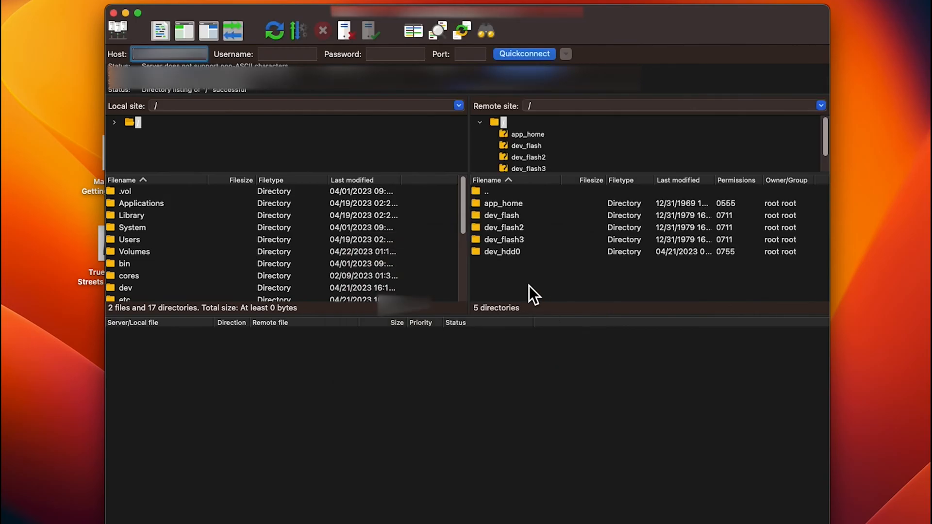
mouse_move(521, 273)
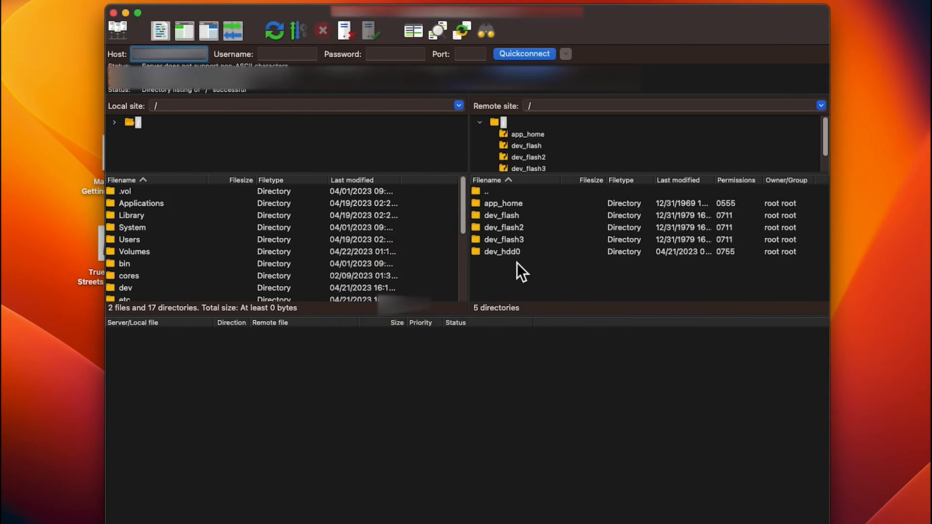
- Open the PS3's dev_hdd0/PS2ISO folder in the remote pane
double_click(501, 251)
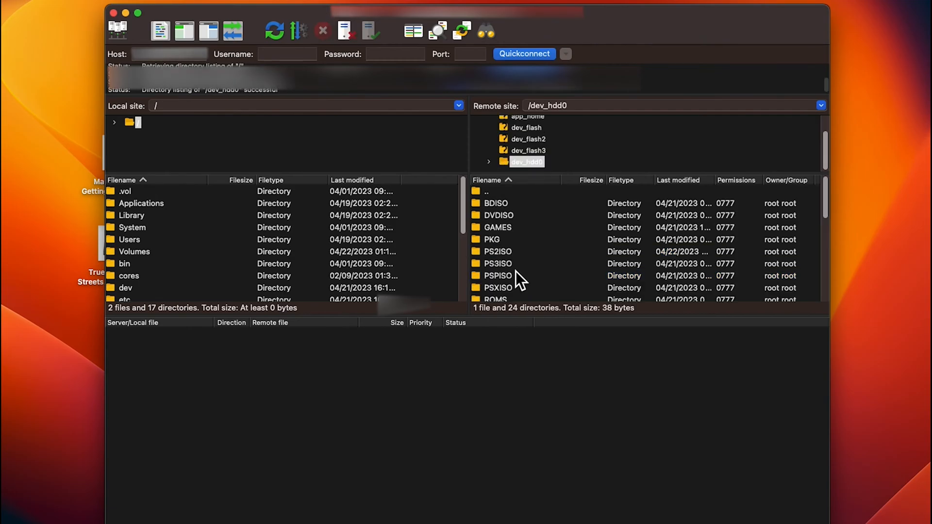
left_click(497, 251)
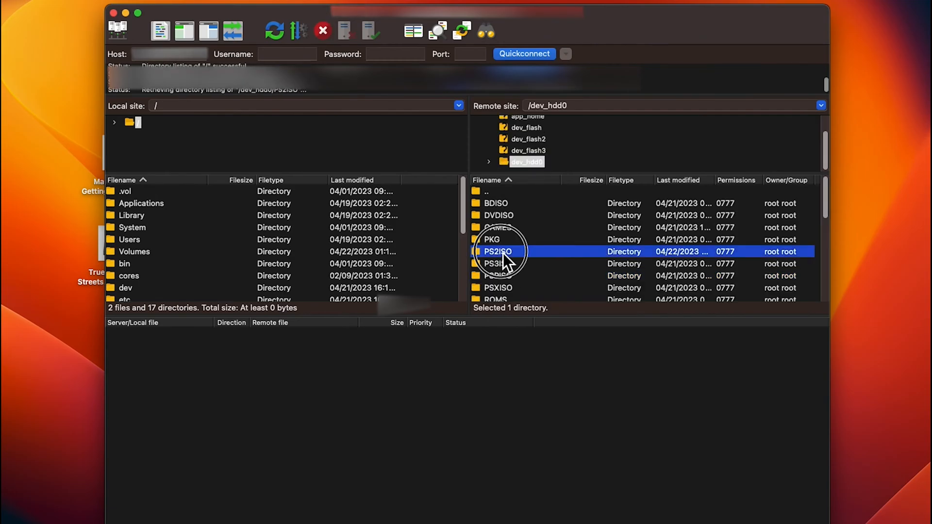
double_click(497, 251)
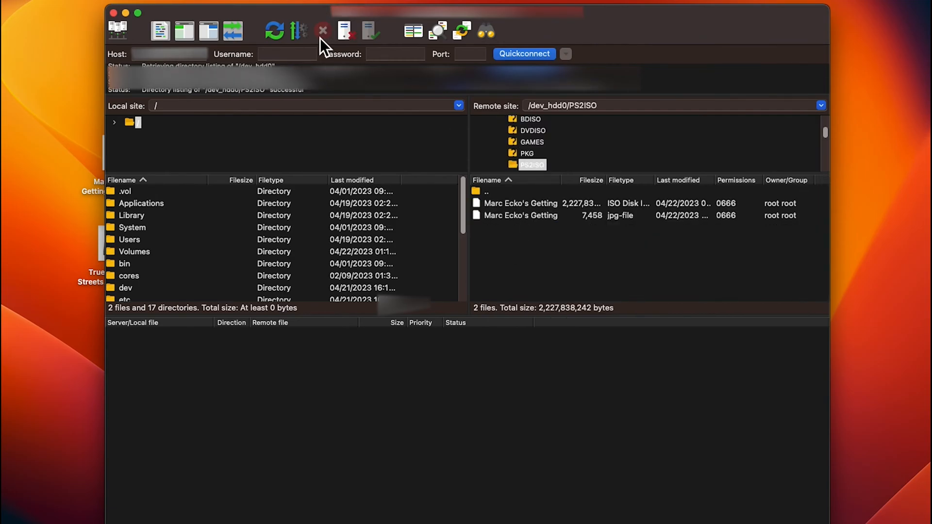
- Rename the True Crime - Streets of LA ISO on the desktop
right_click(83, 187)
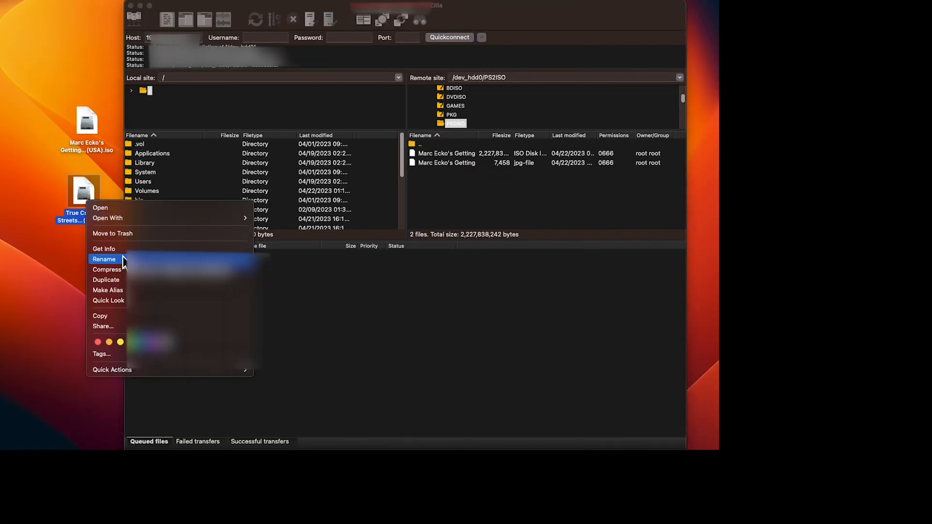
left_click(104, 260)
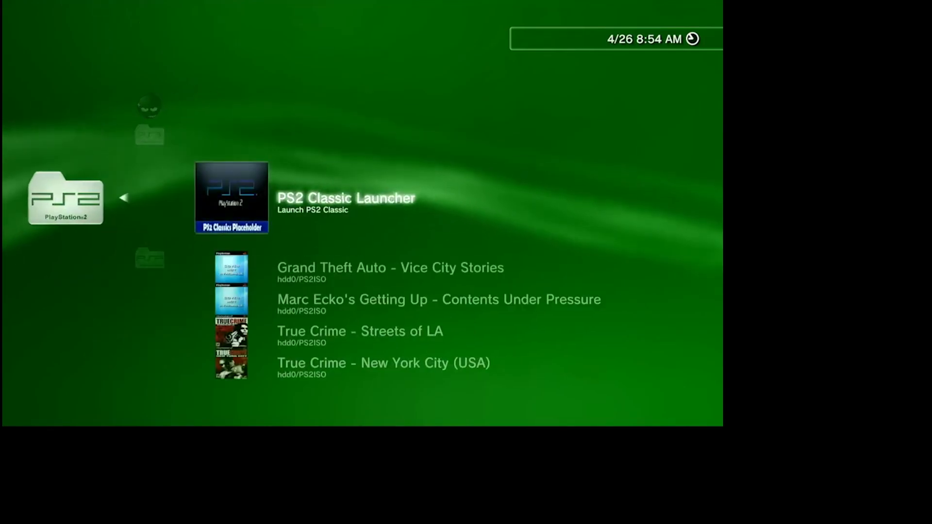
scroll("down", 3)
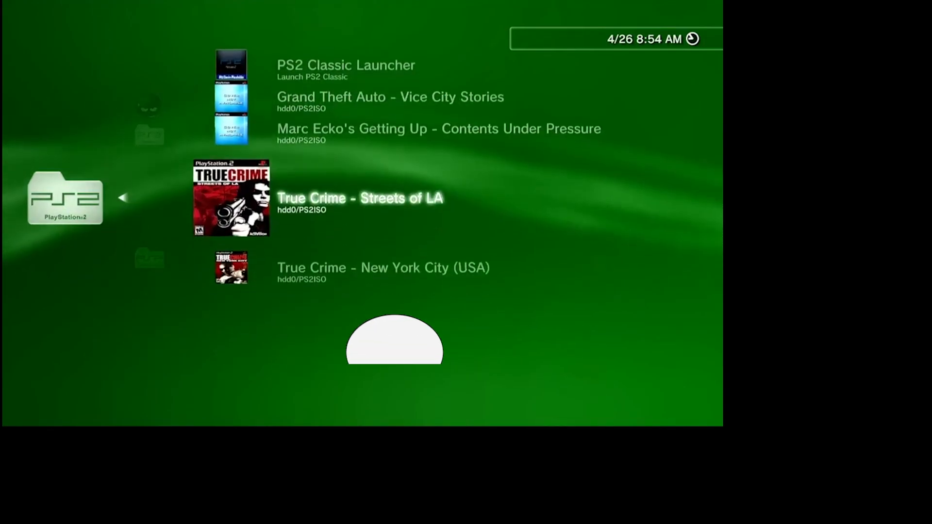